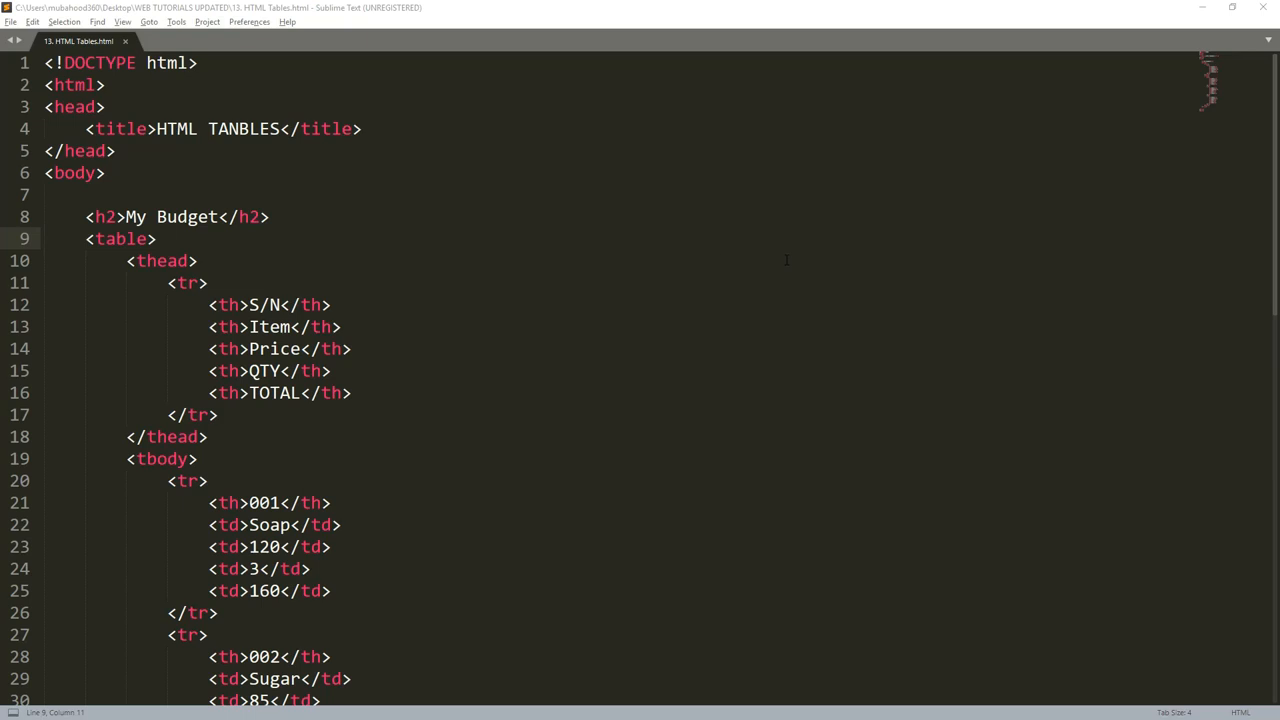
# Scroll through the HTML file to reach the head and title line.
pyautogui.scroll(-3)
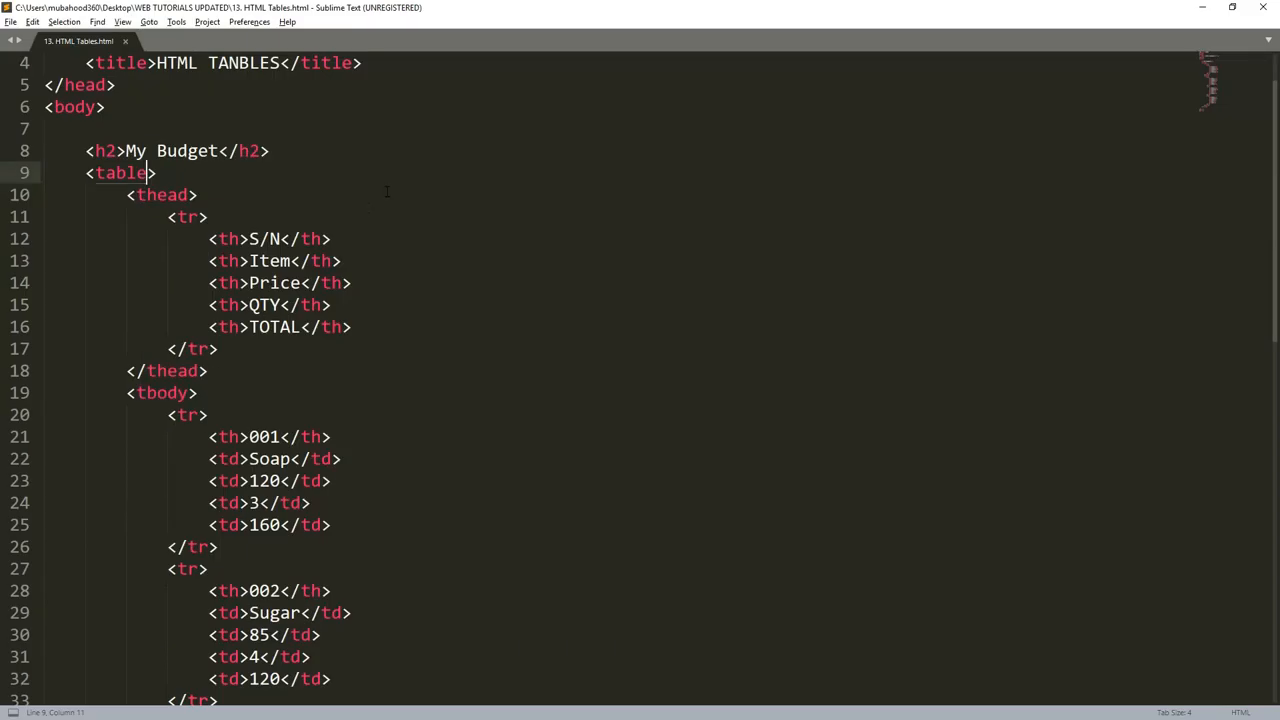
pyautogui.scroll(-3)
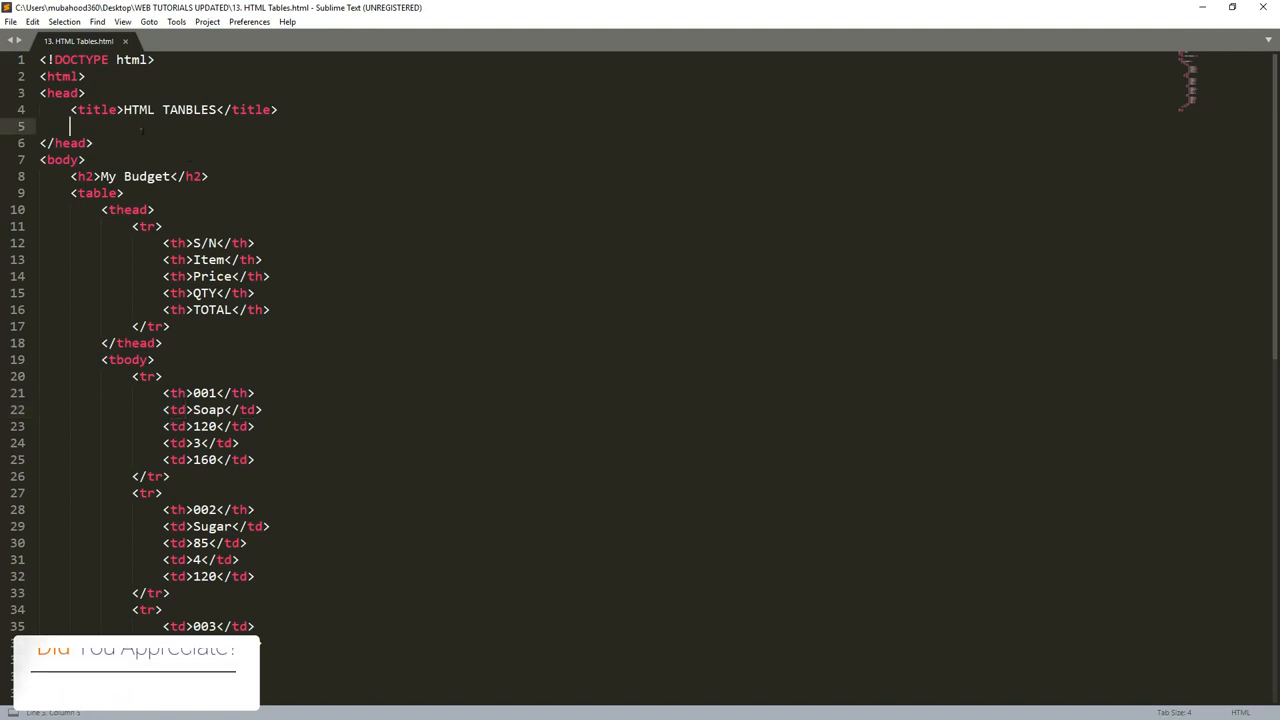
# Insert a style element without a type attribute in the head, split onto separate lines.
pyautogui.write('tabl')
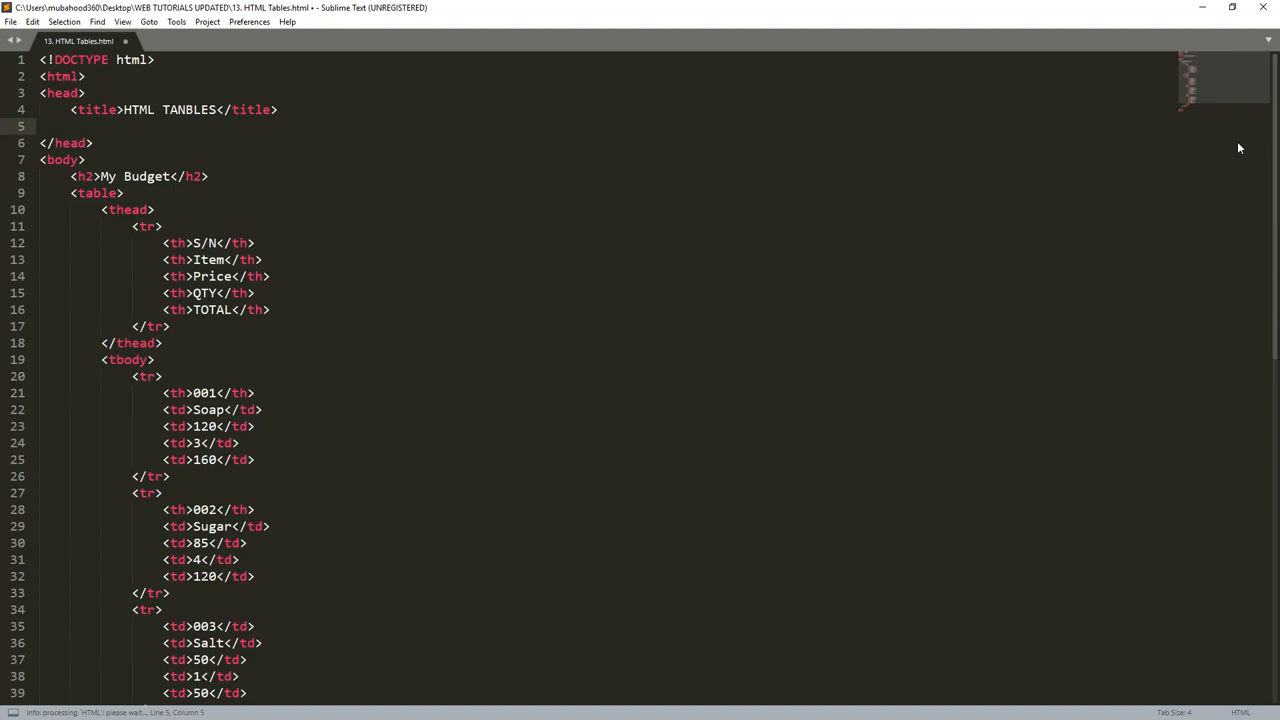
pyautogui.write('style')
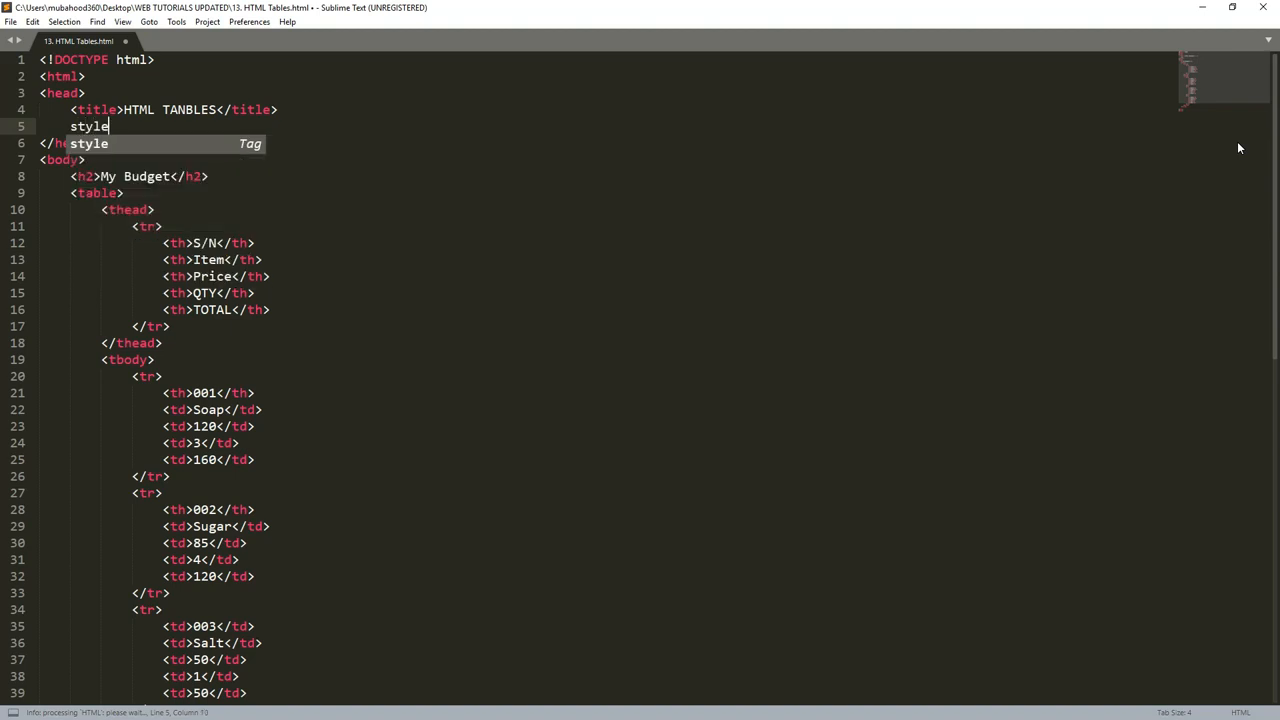
pyautogui.press('Tab')
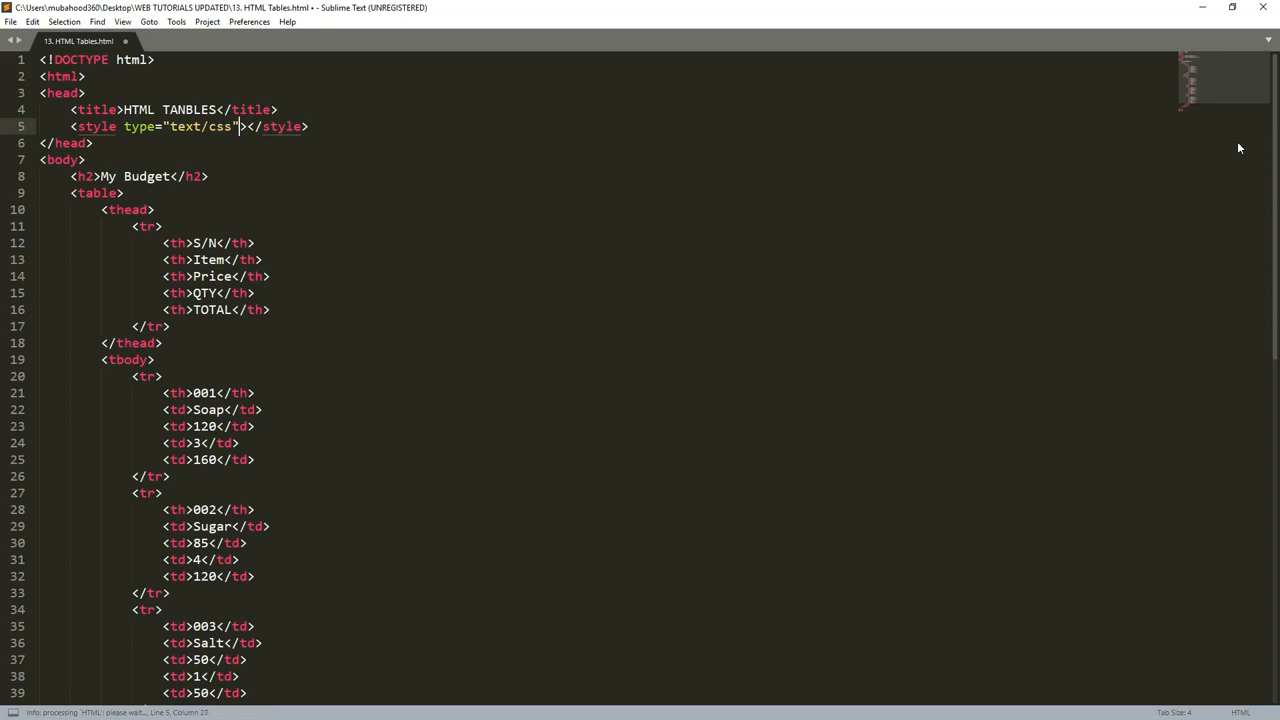
pyautogui.press('BackSpace')
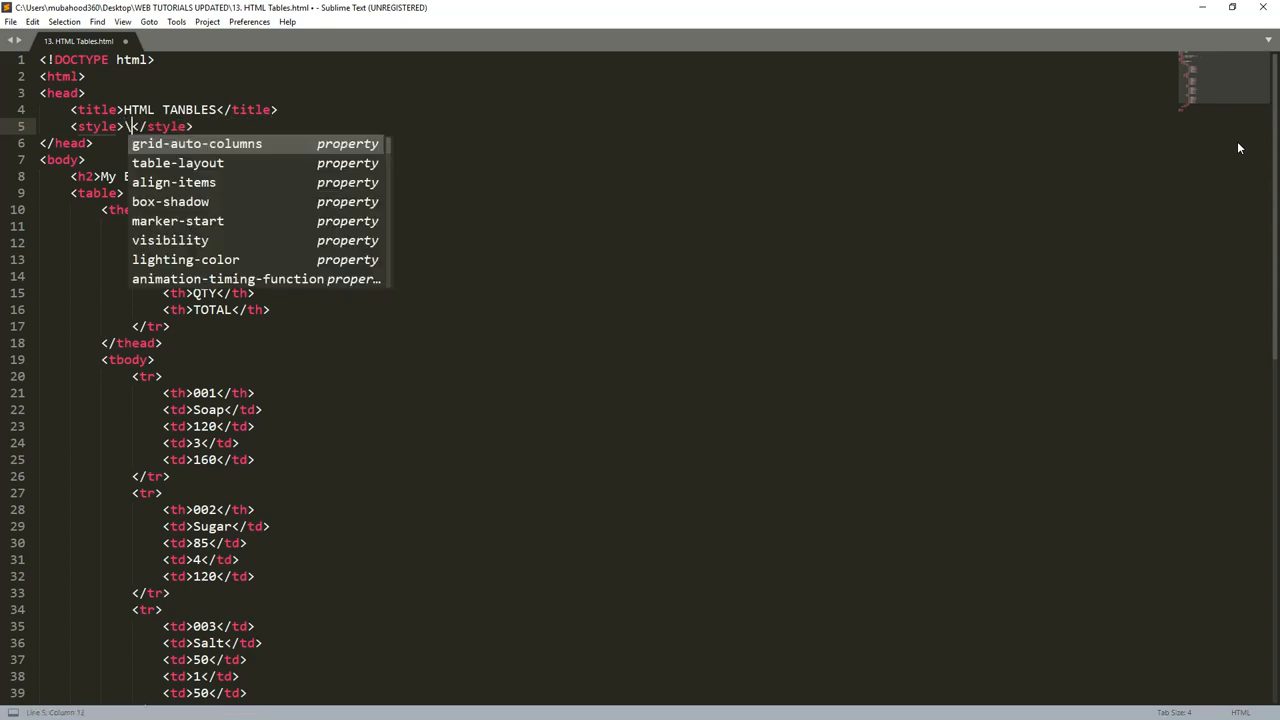
pyautogui.press('Escape')
pyautogui.write('tab')
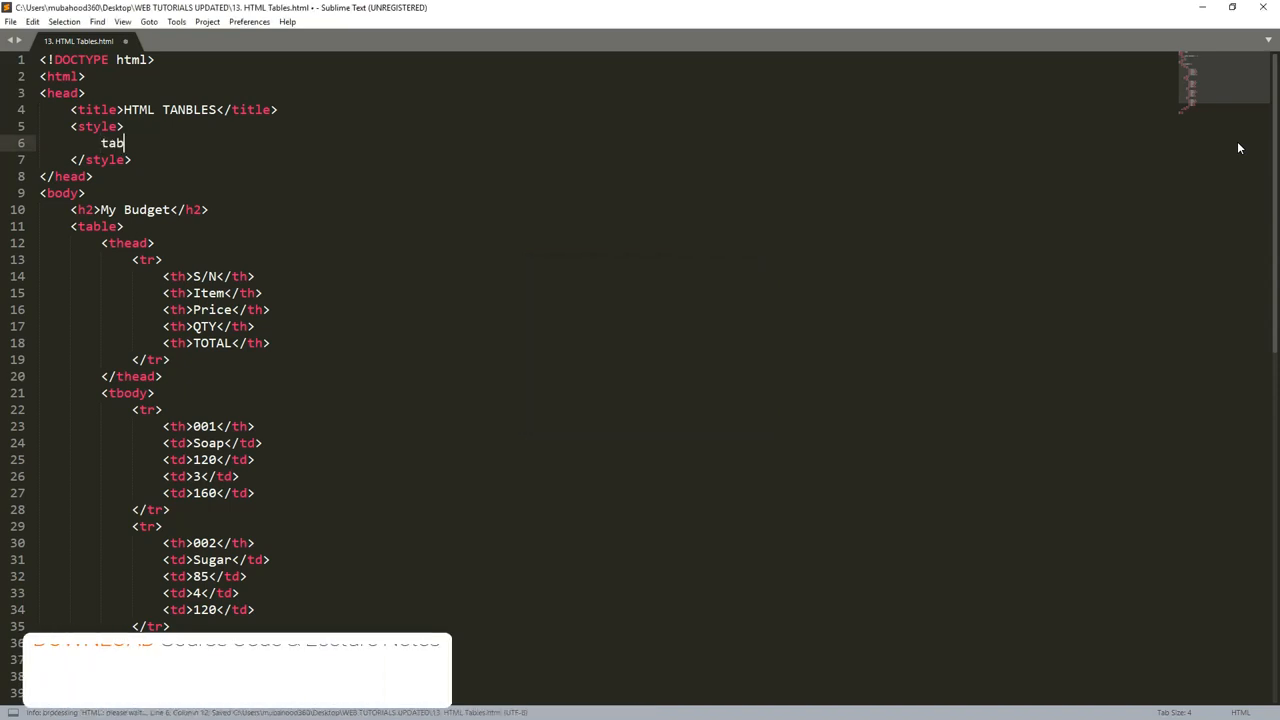
# Write the selector list table,tr,th,td as the first rule in the style block.
pyautogui.write('le')
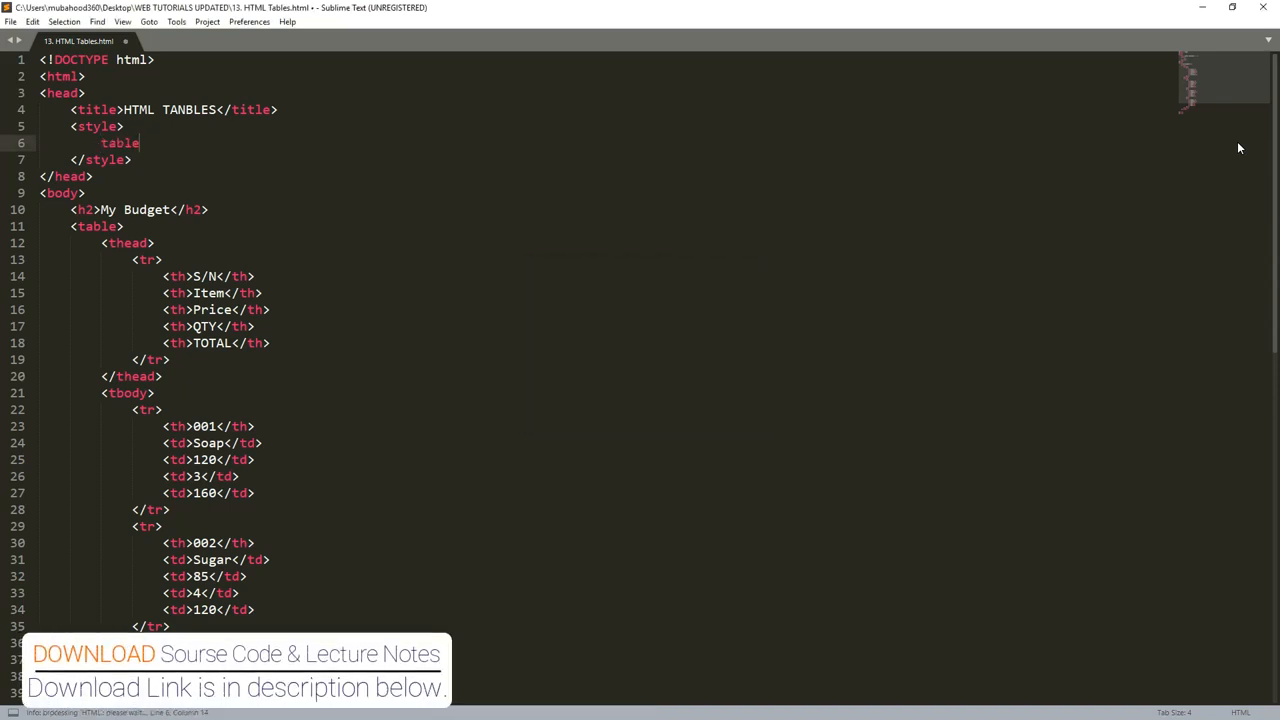
pyautogui.write(',')
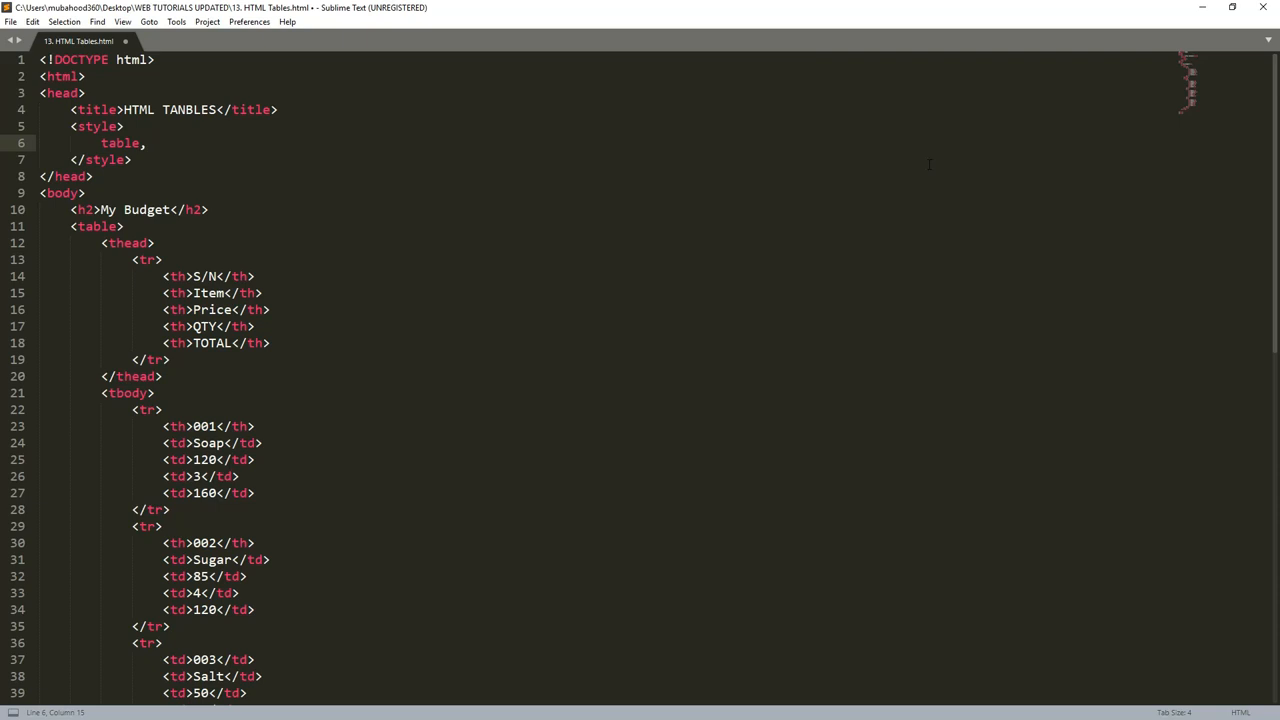
pyautogui.write('t')
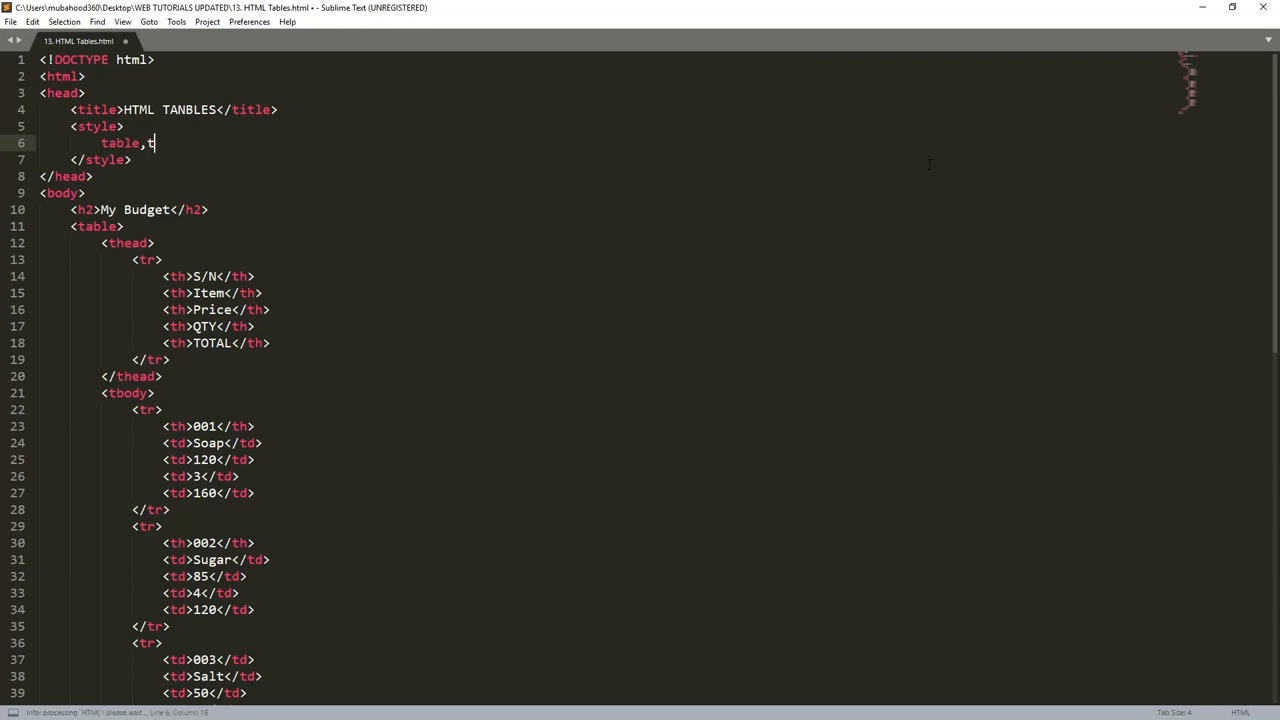
pyautogui.write('r,')
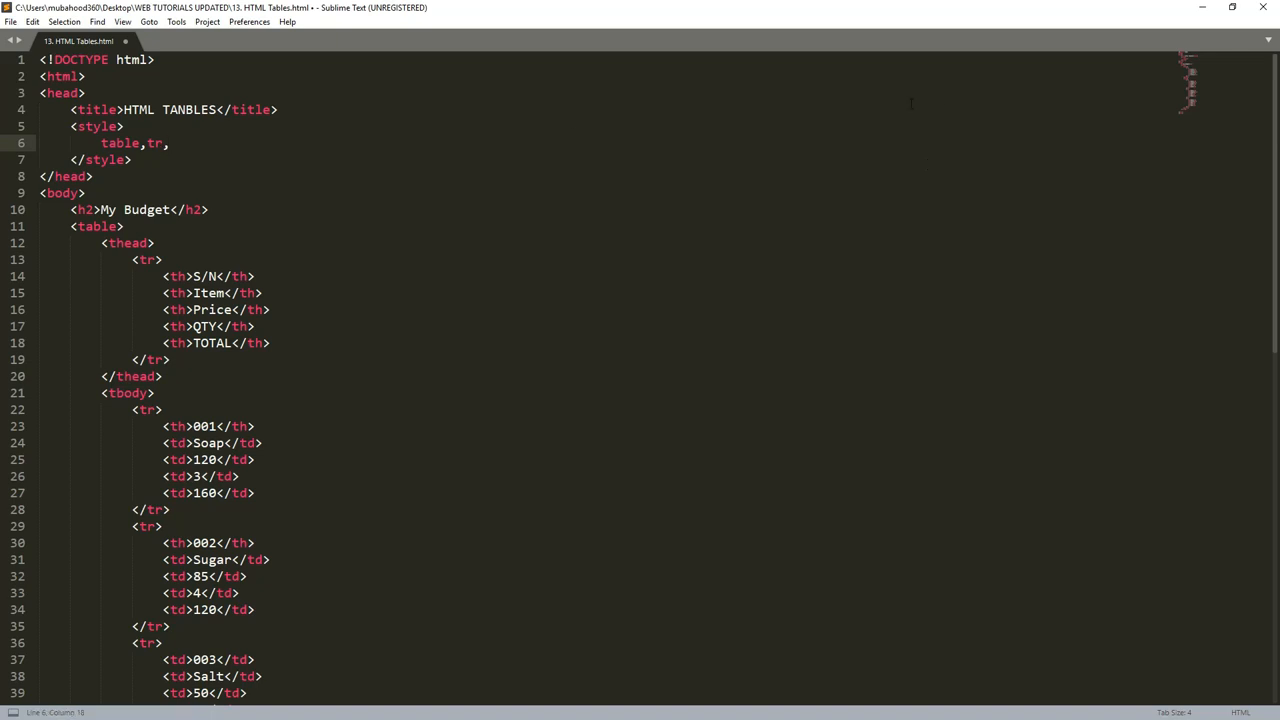
pyautogui.write('t')
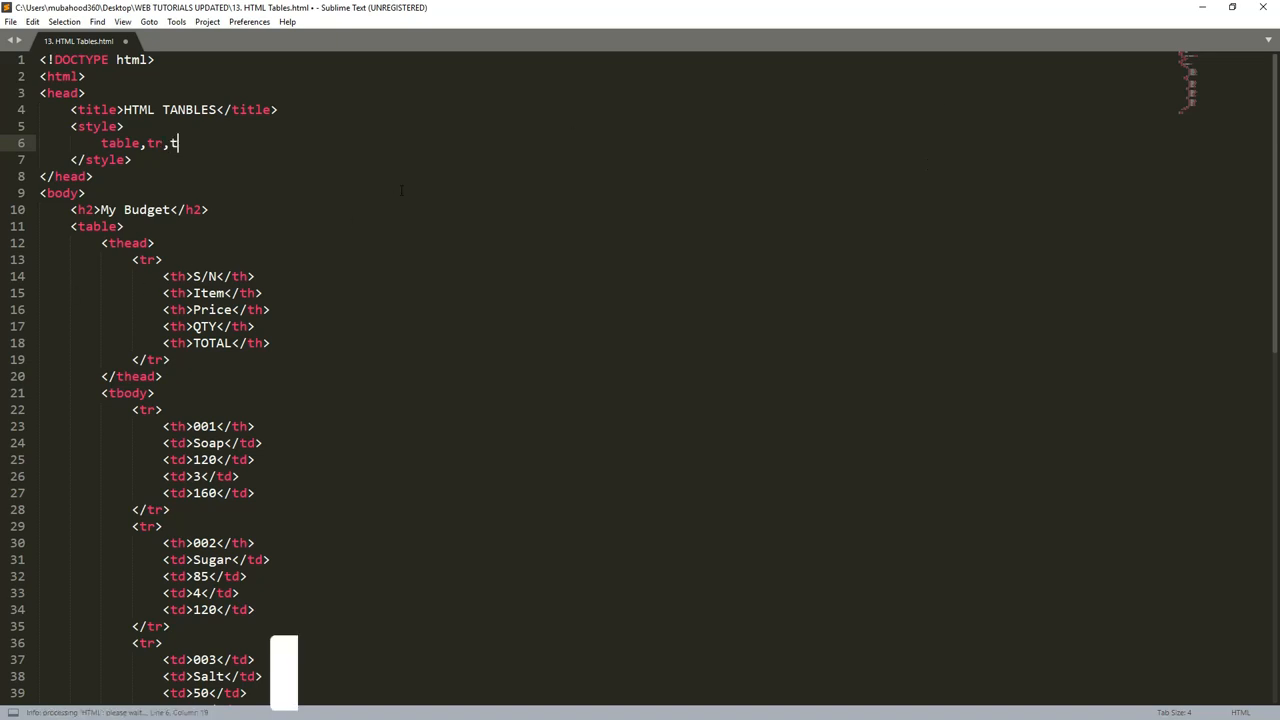
pyautogui.write('h,')
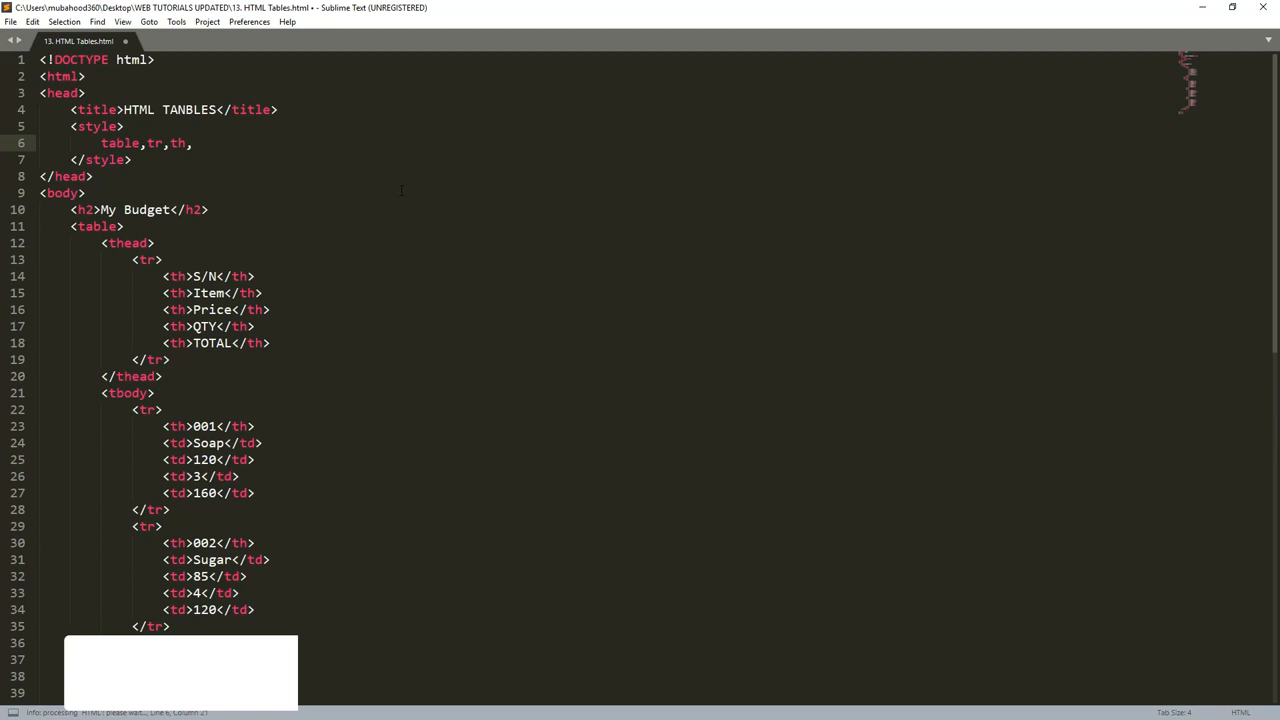
pyautogui.scroll(-3)
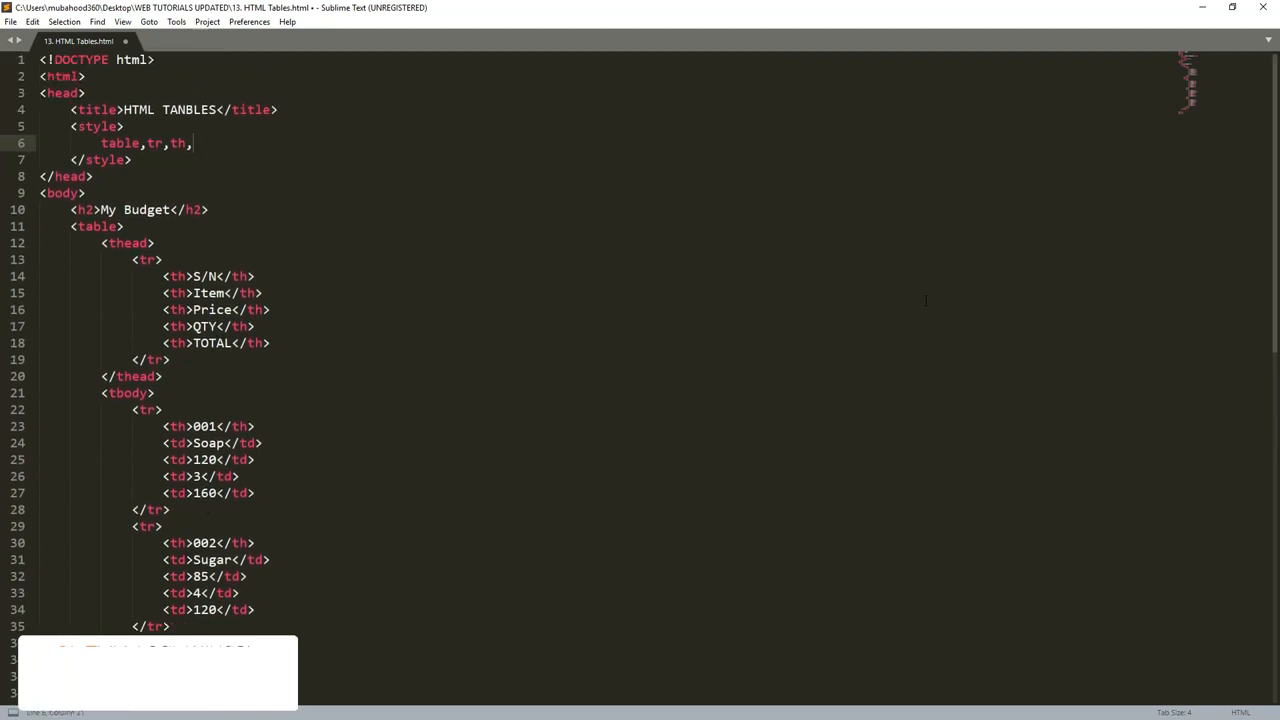
pyautogui.write('td')
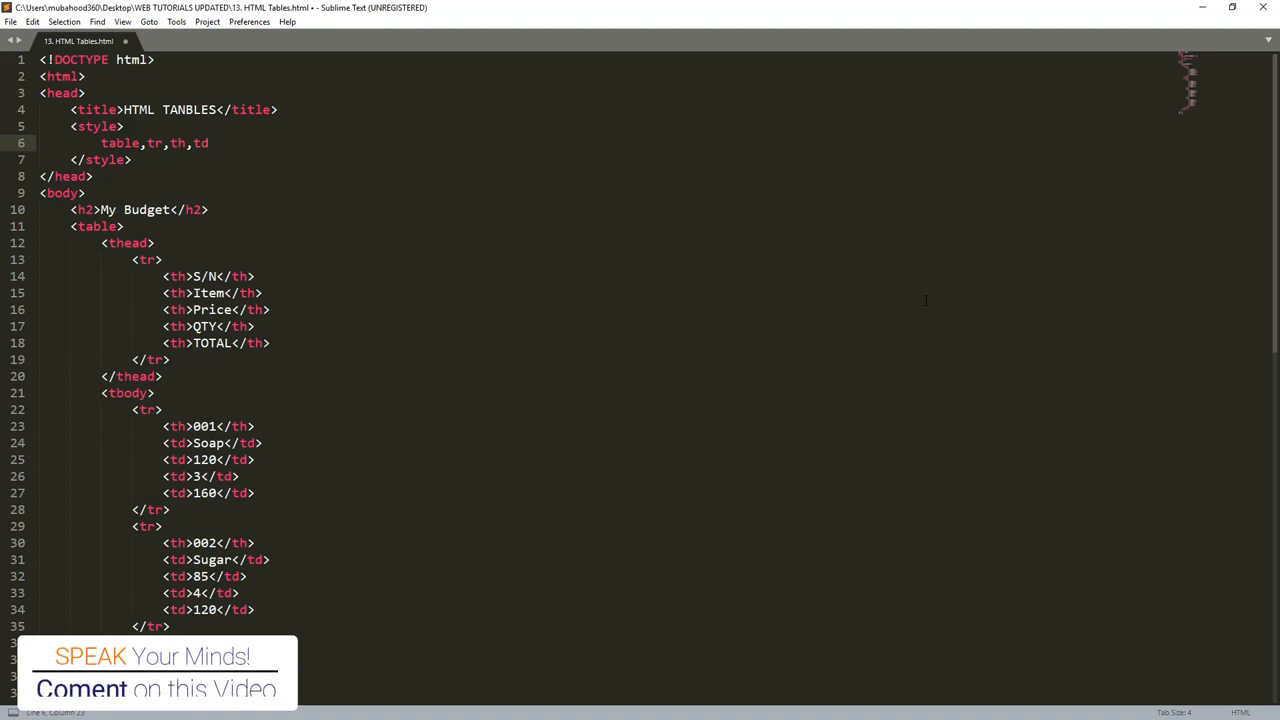
# Open the rule's braces and start a border: declaration on its own line.
pyautogui.write('{')
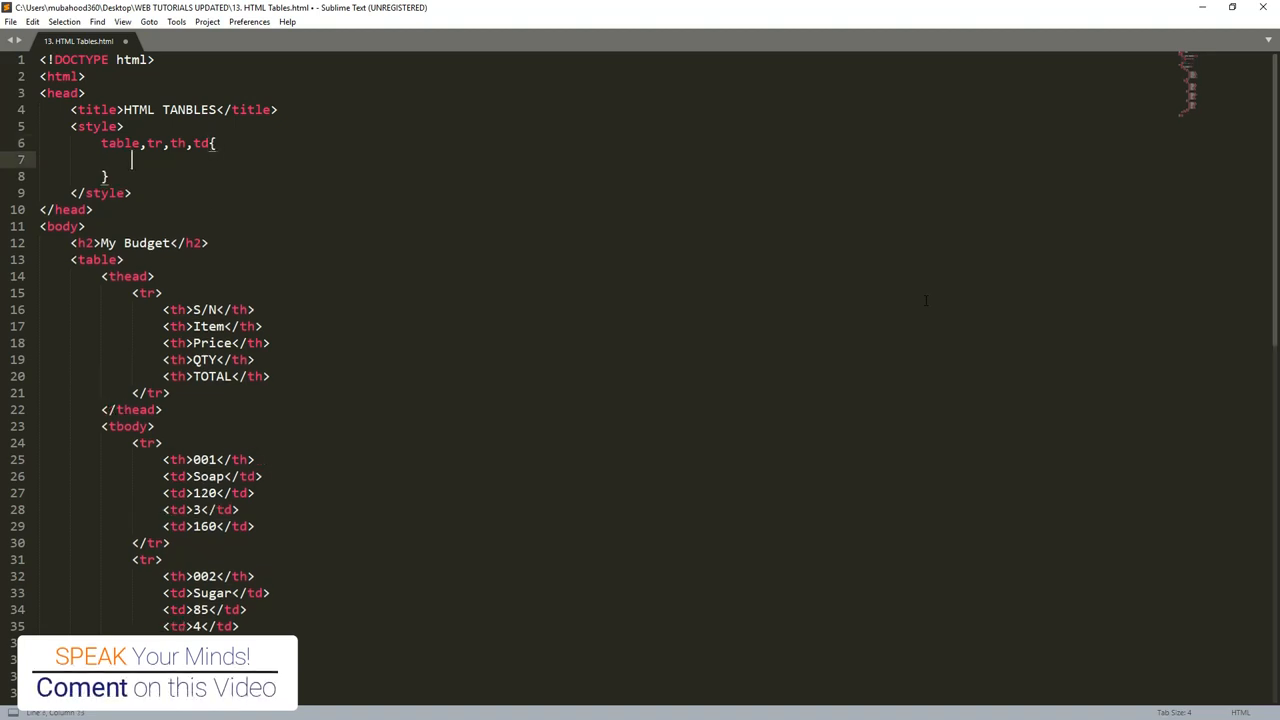
pyautogui.press('ctrl+s')
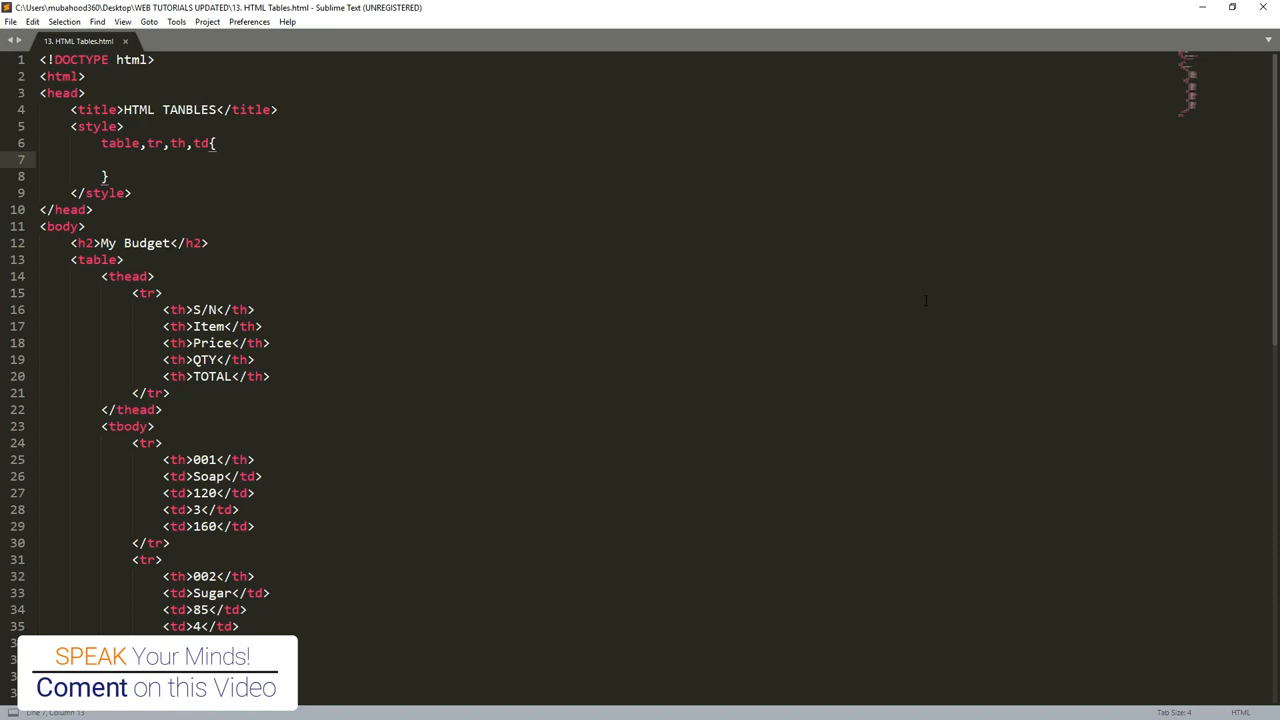
pyautogui.write('border:')
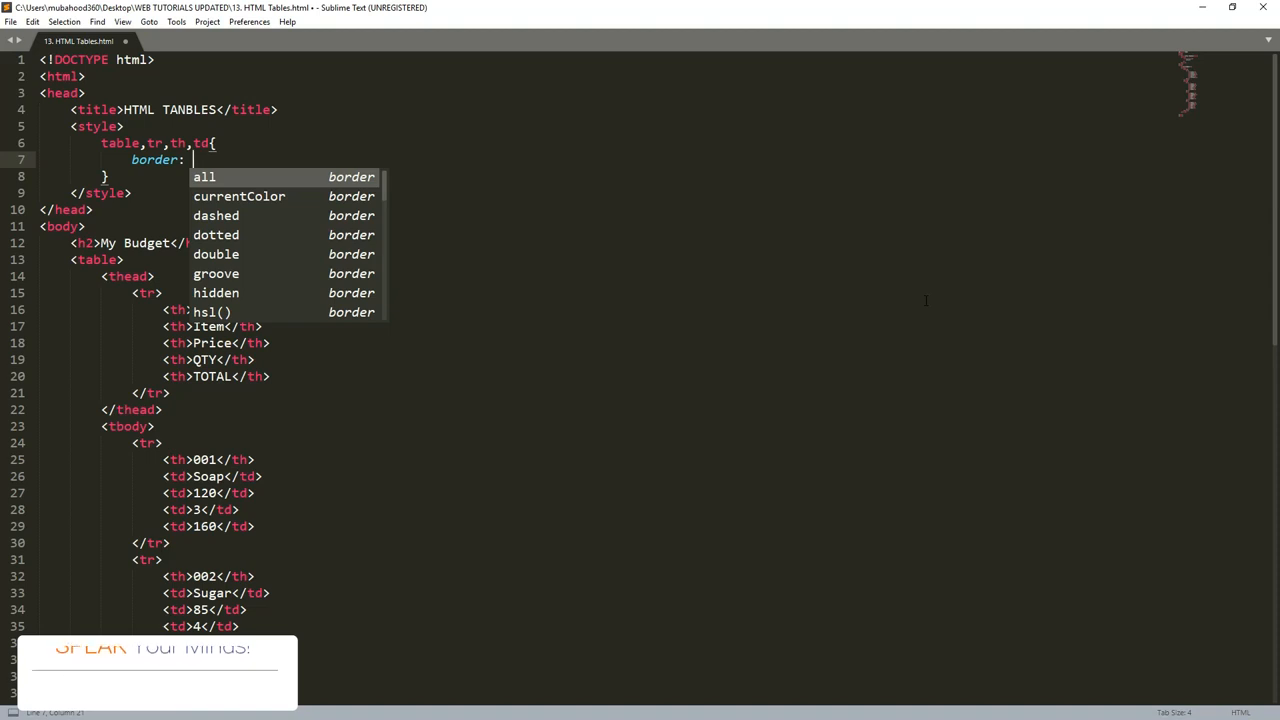
# Write the border value as black 3px and begin the solid style keyword.
pyautogui.write('blac')
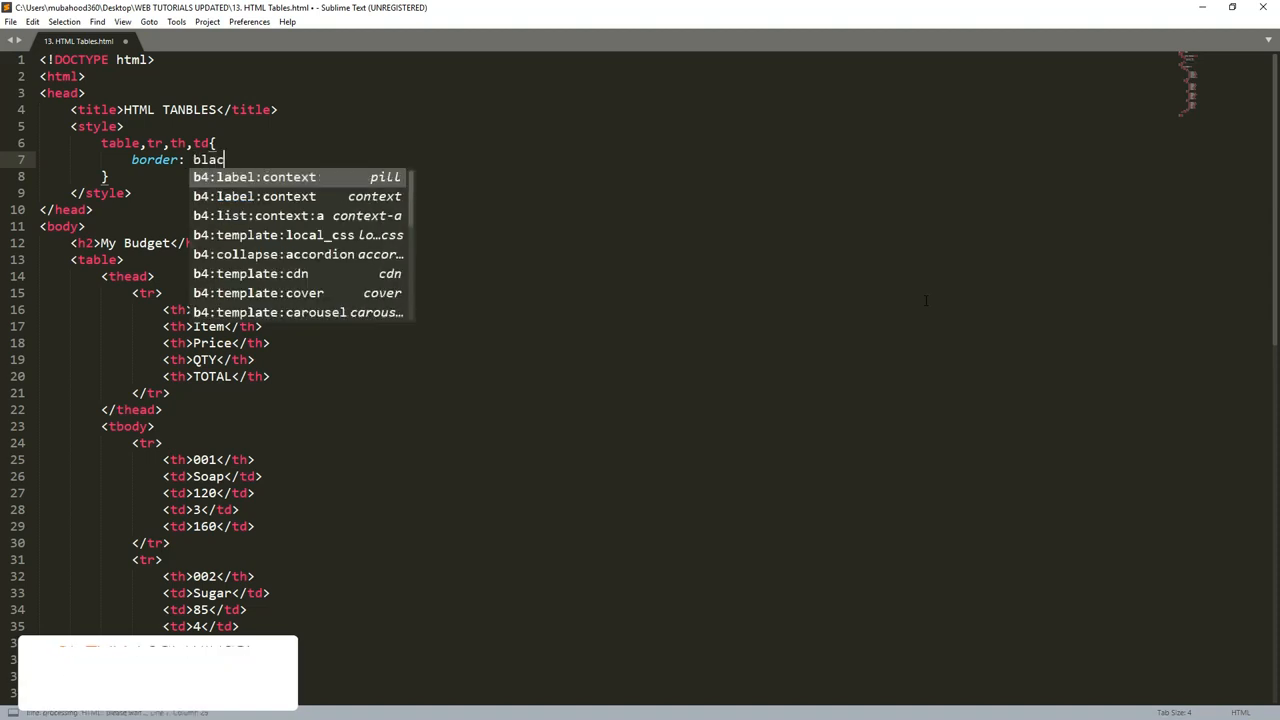
pyautogui.write('k')
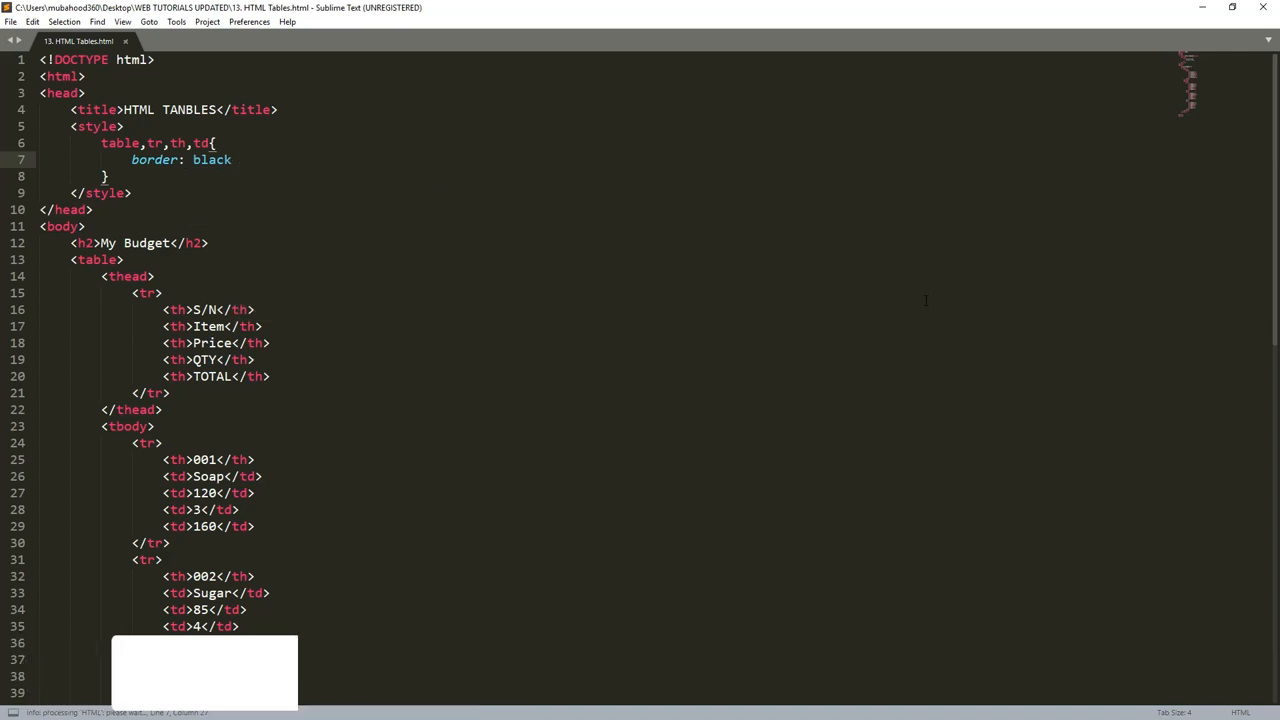
pyautogui.write('3px')
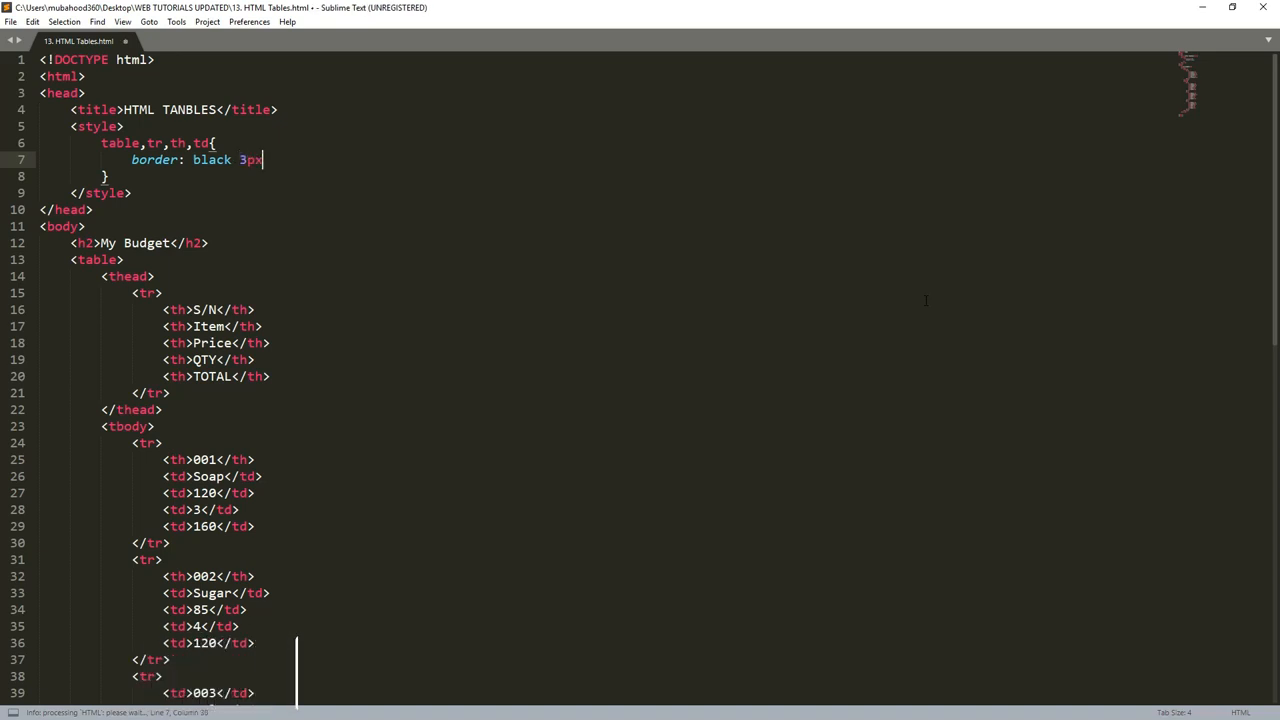
pyautogui.press('ctrl+s')
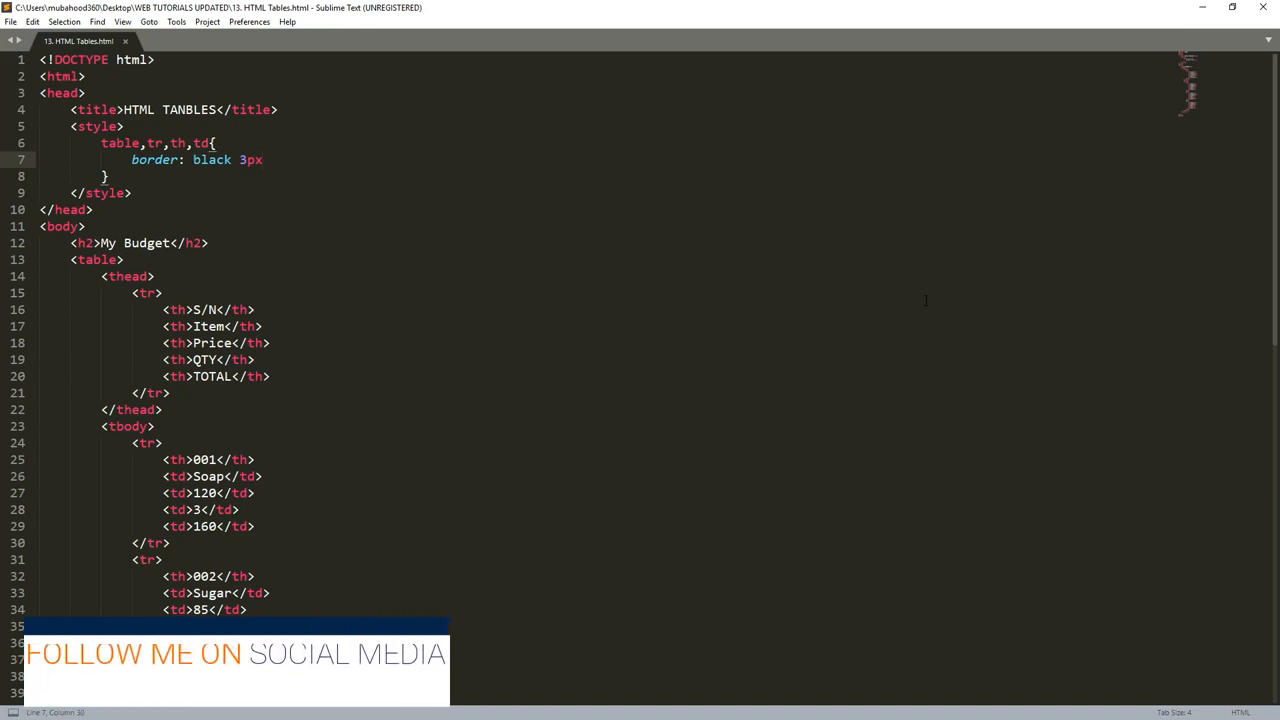
pyautogui.write('soli')
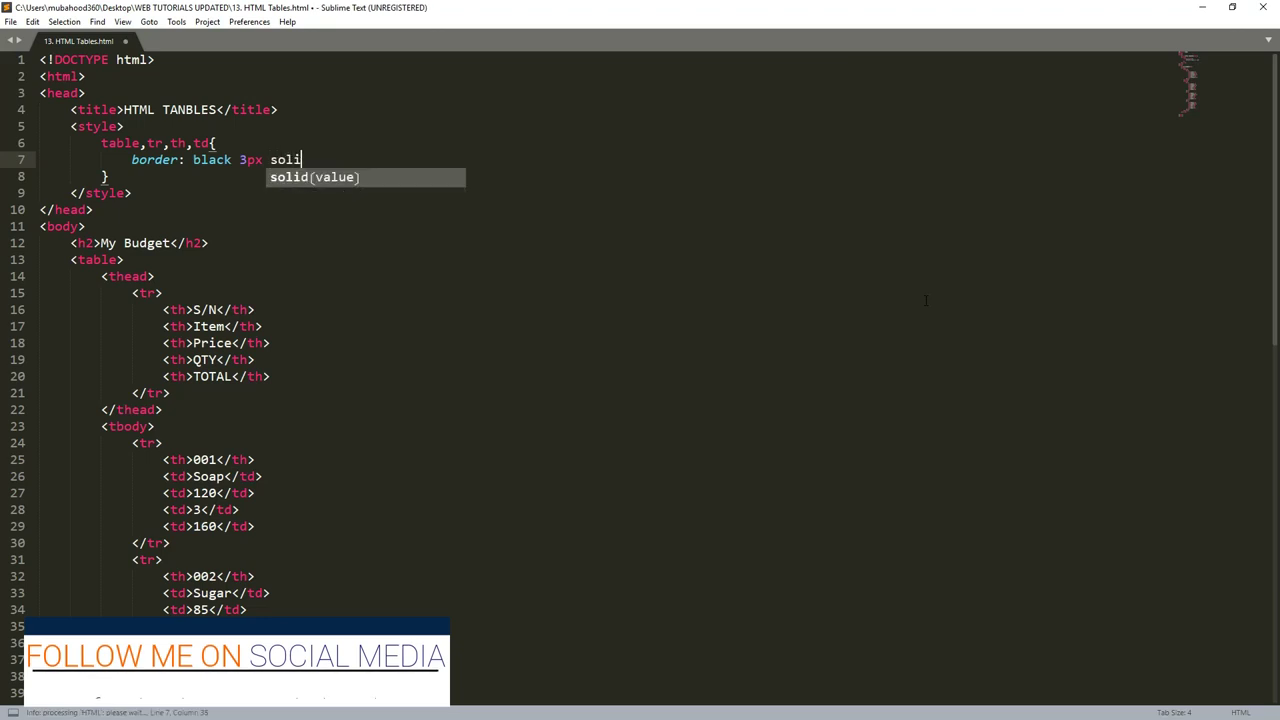
# Complete the declaration as border: black 3px solid; with its semicolon.
pyautogui.write('d;')
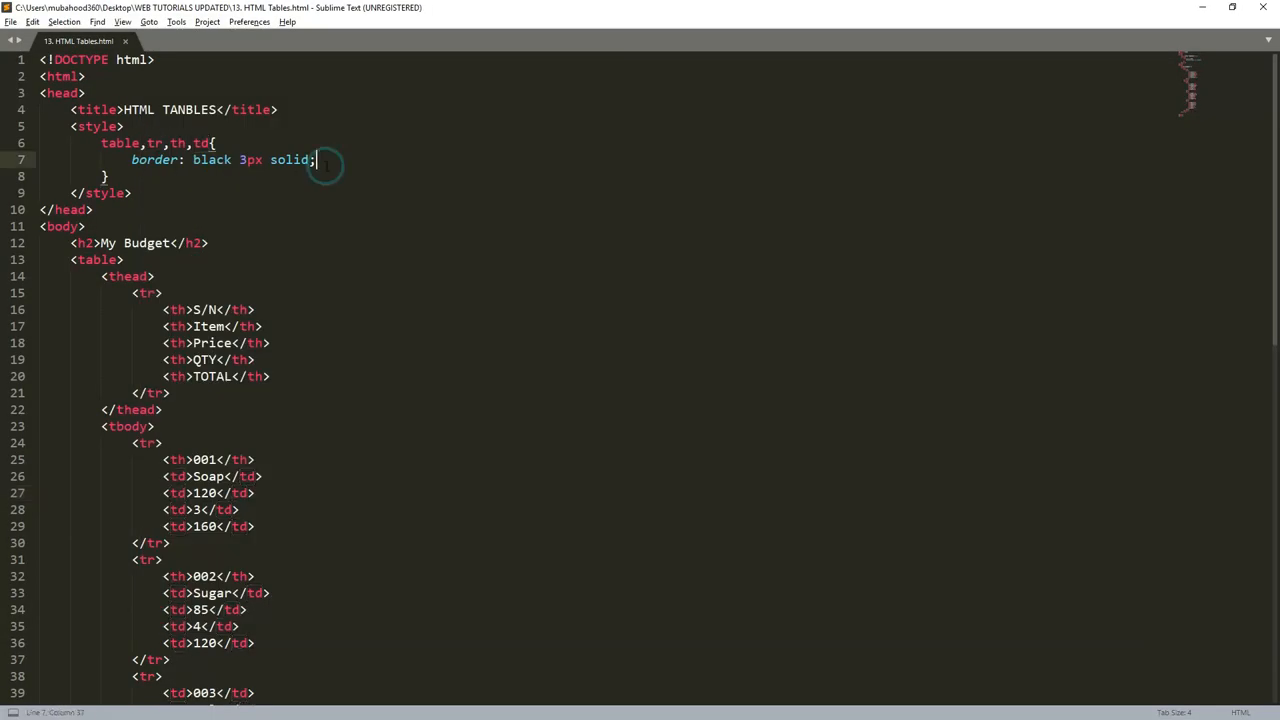
# Add border-collapse: collapse; to the rule and save the file.
pyautogui.press('Enter')
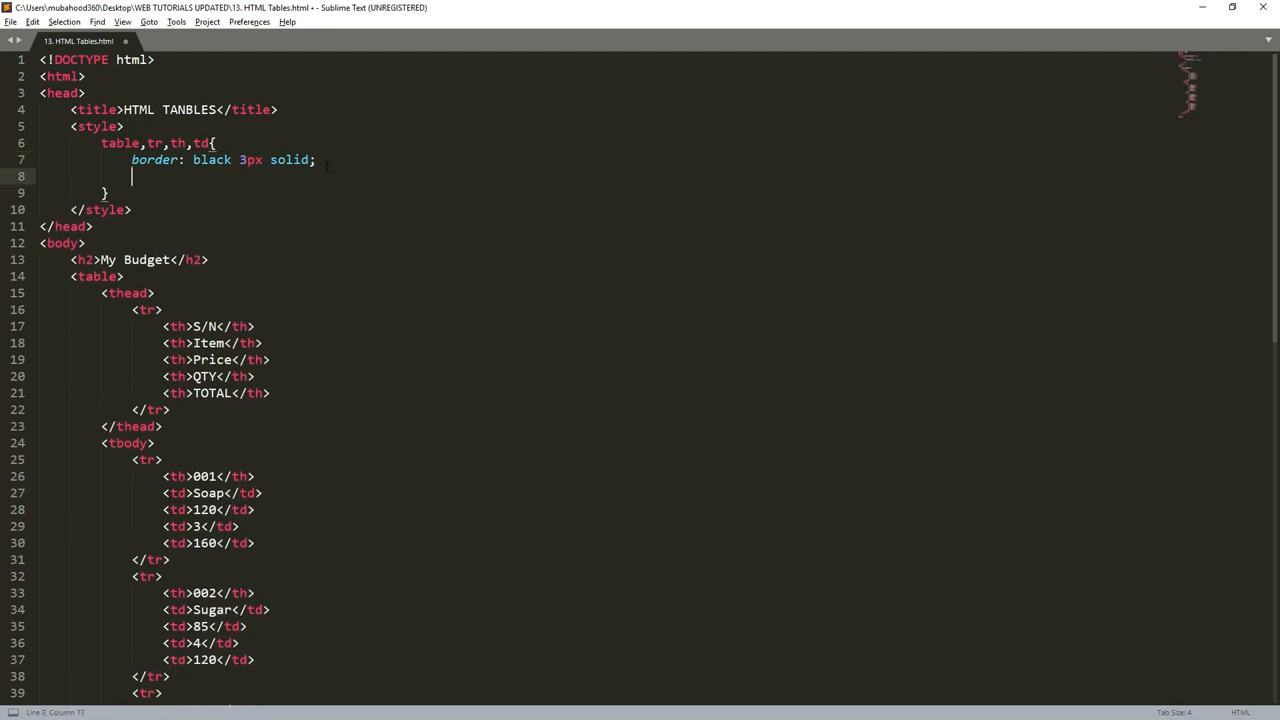
pyautogui.write('bo')
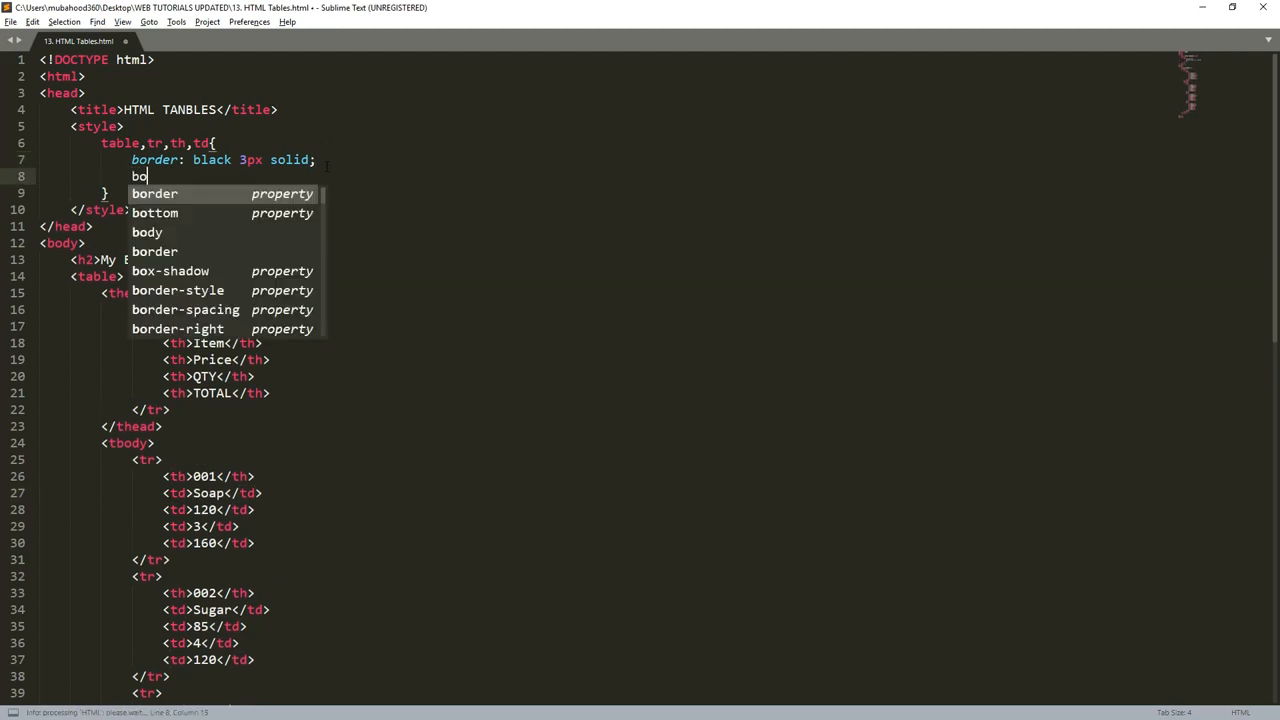
pyautogui.write('rder')
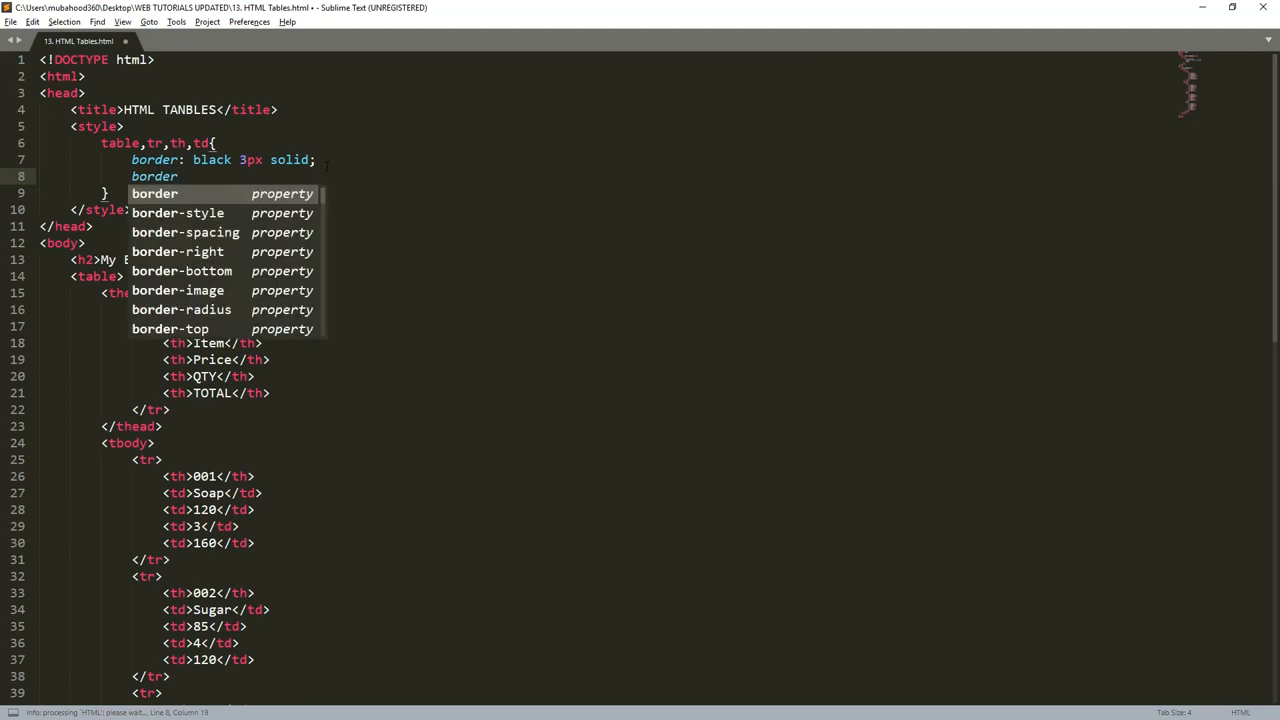
pyautogui.write('collapse:')
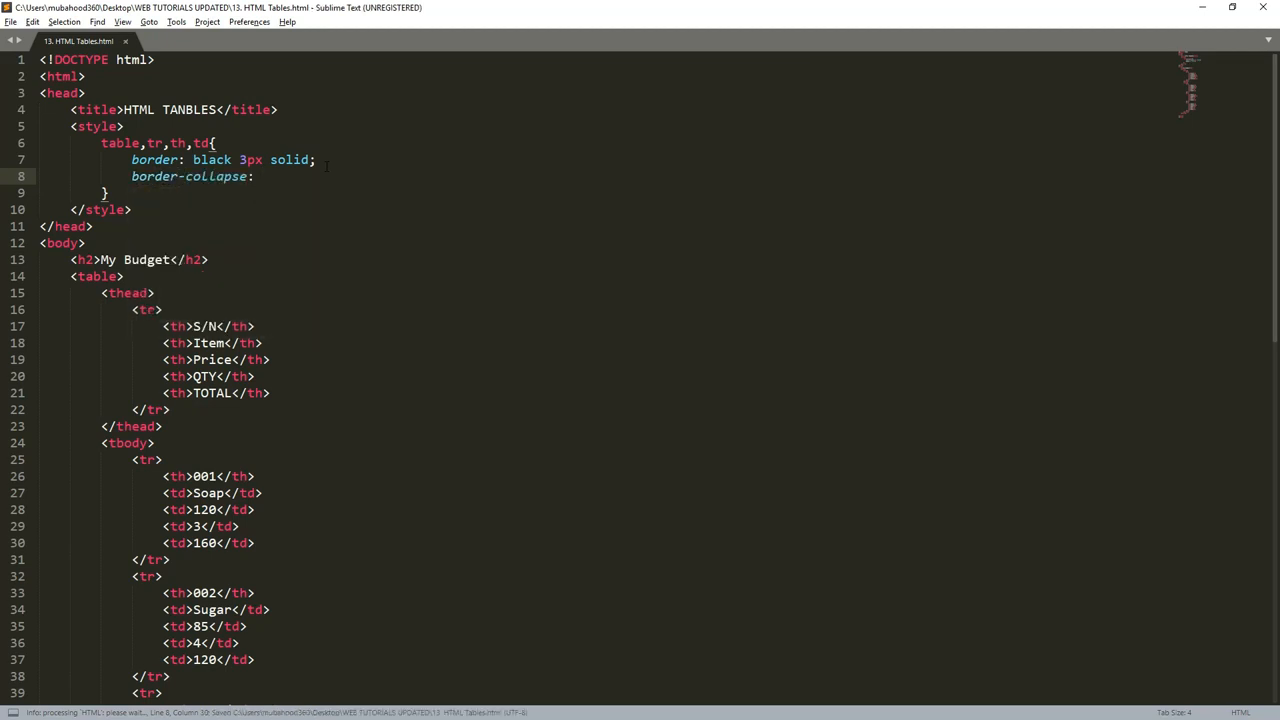
pyautogui.write('collapse;')
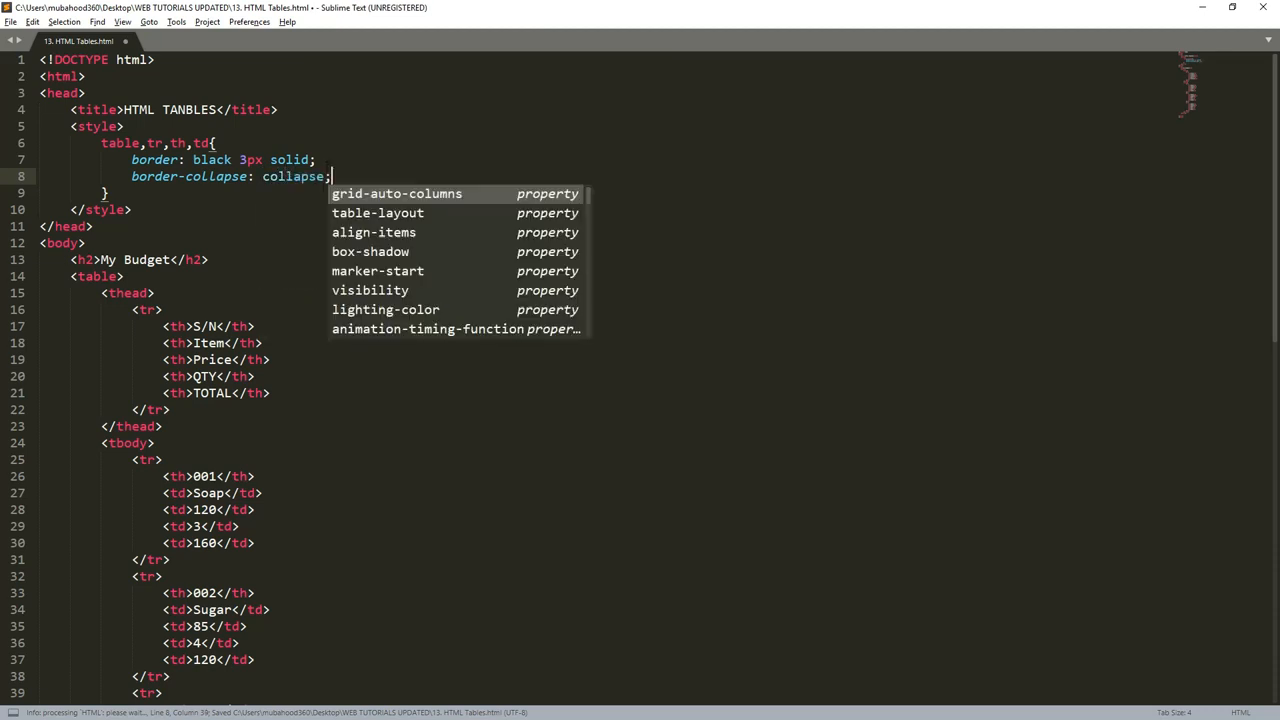
pyautogui.press('Escape')
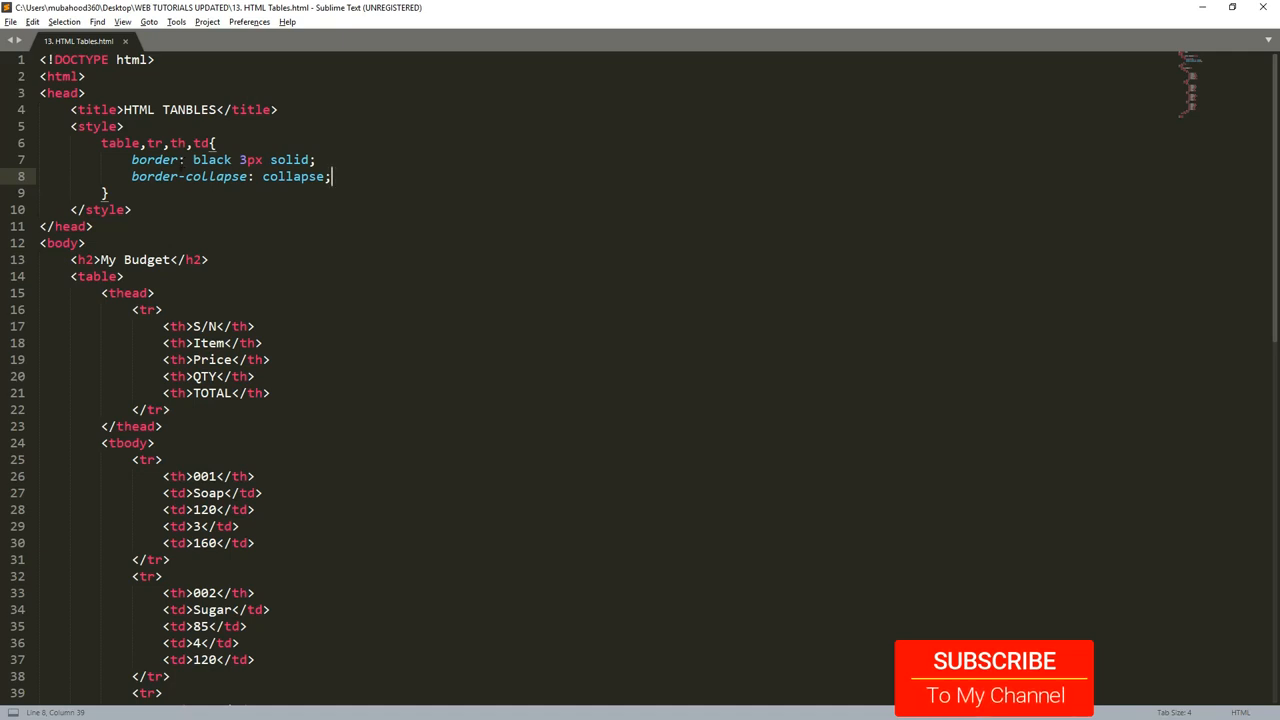
pyautogui.press('ctrl+s')
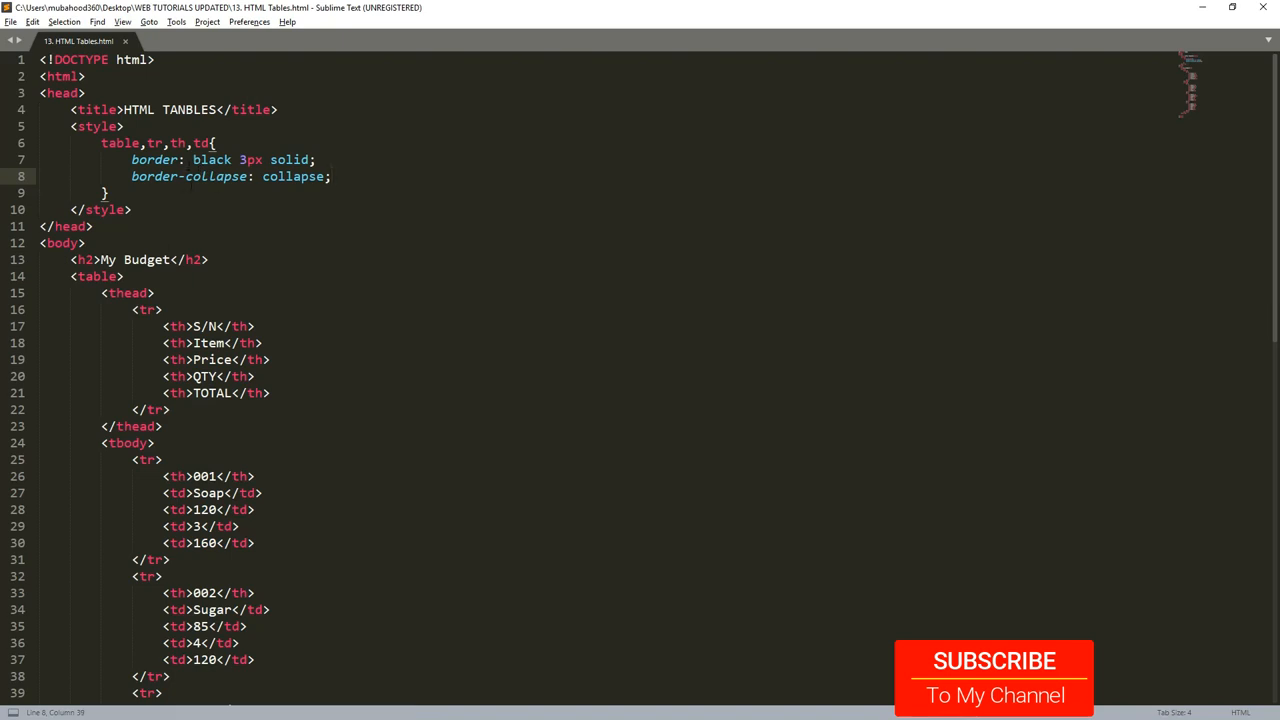
pyautogui.press('ctrl+s')
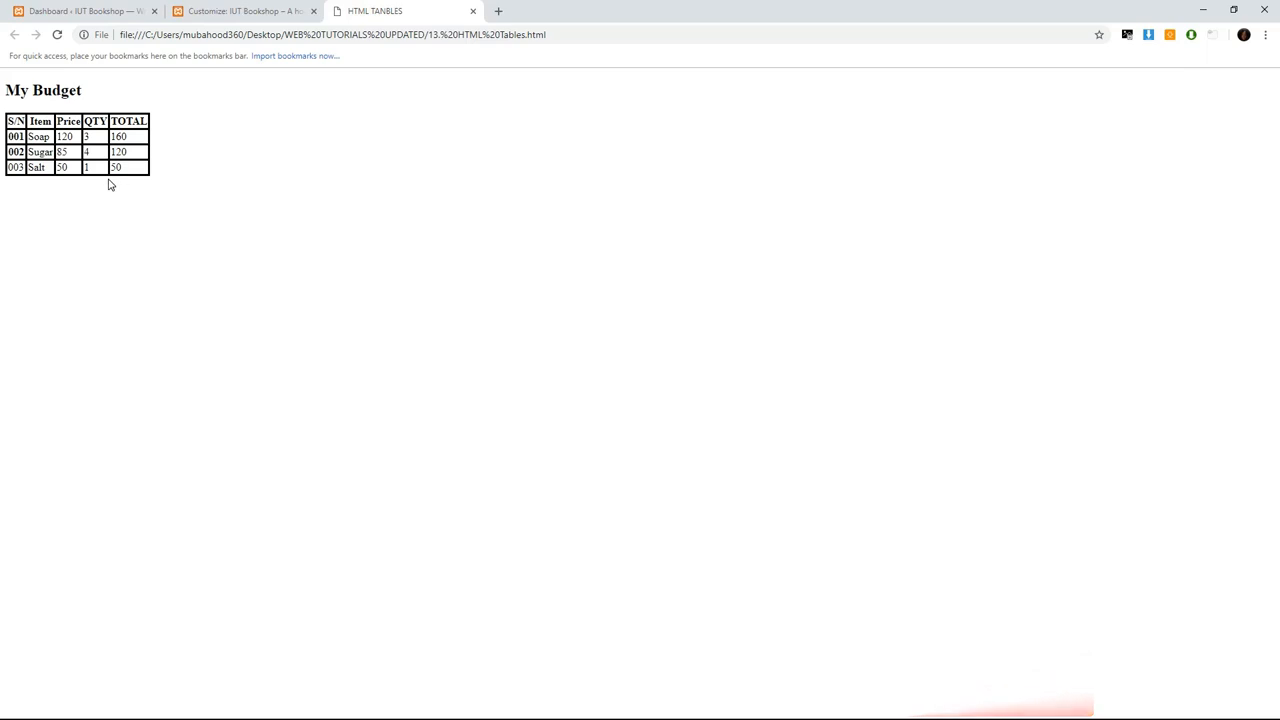
pyautogui.moveTo(92, 192)
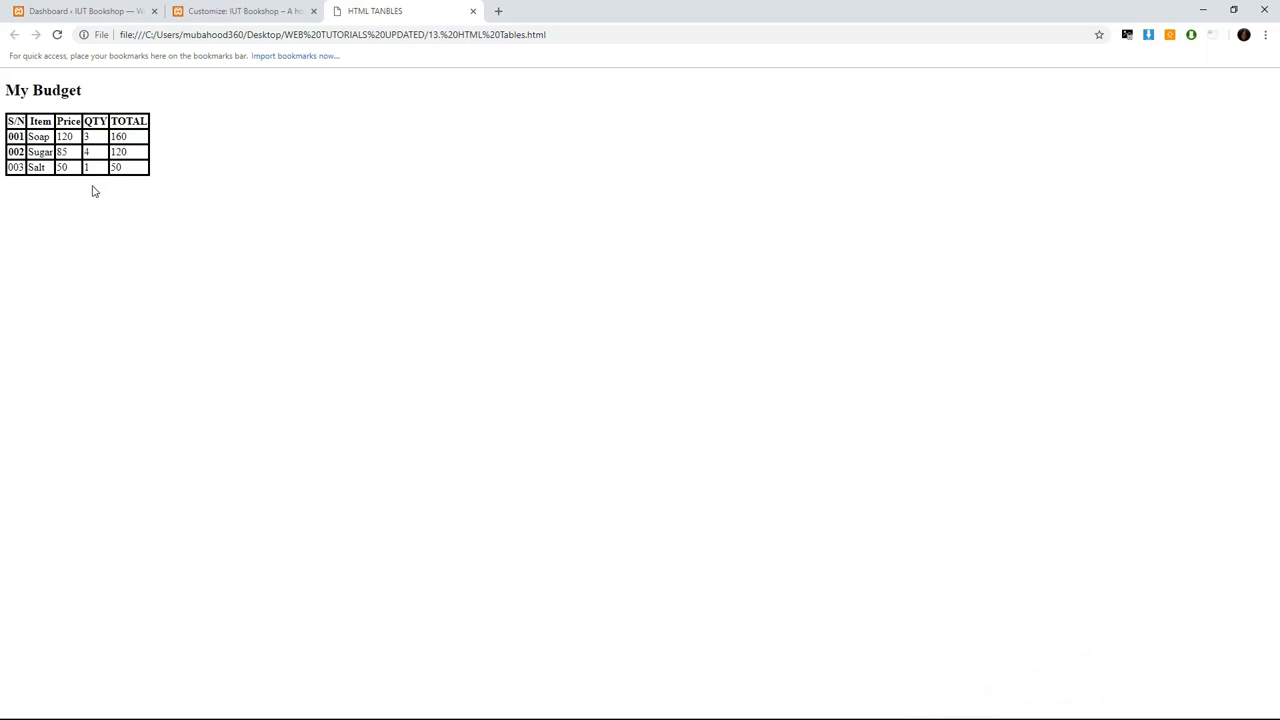
pyautogui.moveTo(100, 196)
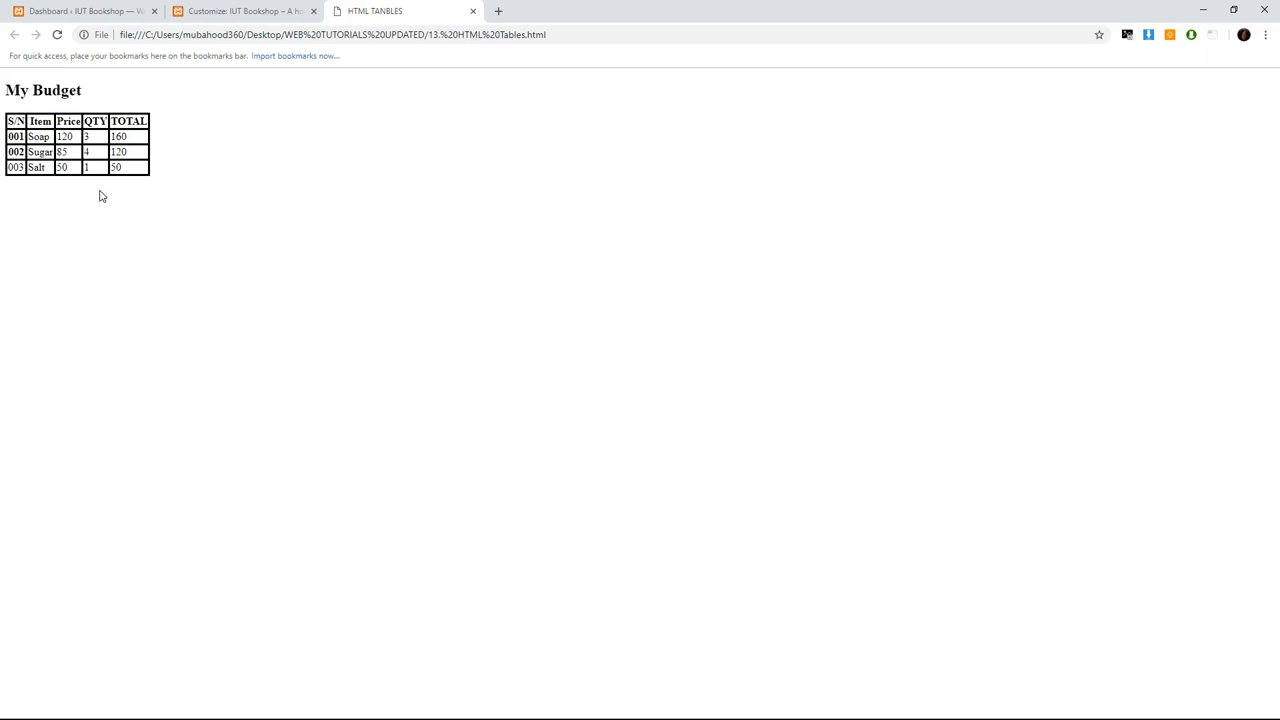
pyautogui.moveTo(204, 180)
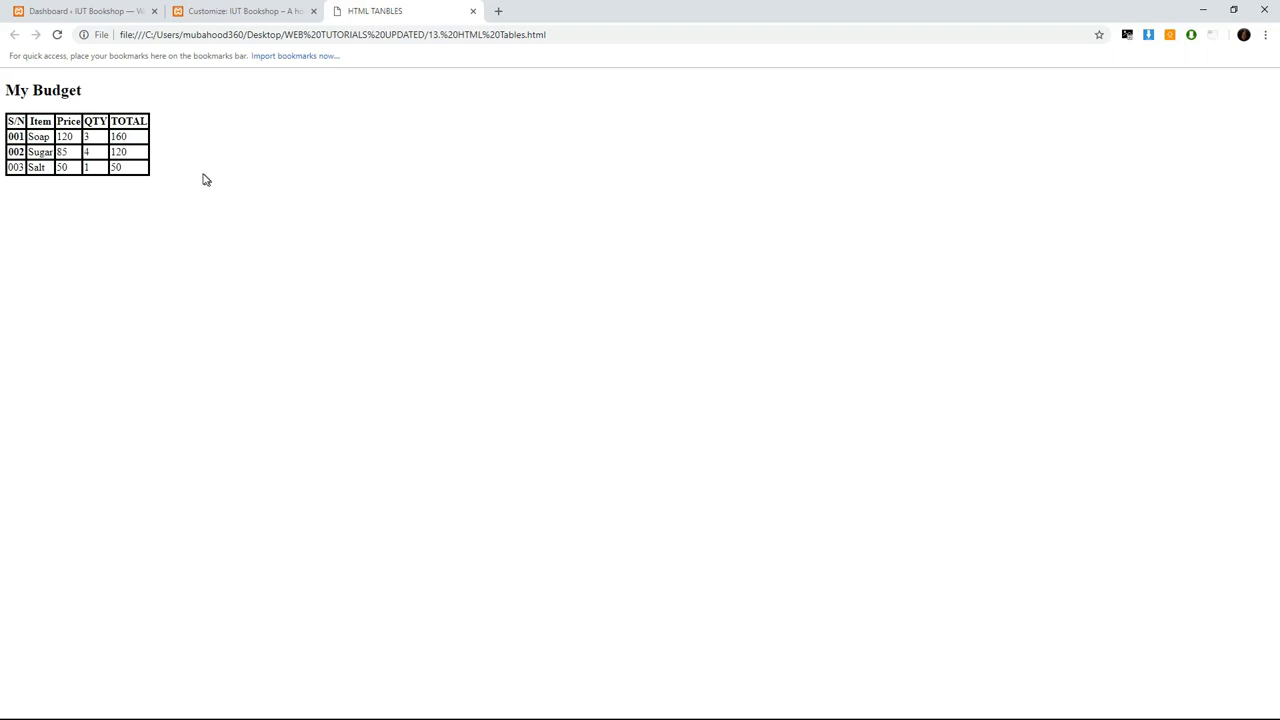
pyautogui.moveTo(312, 302)
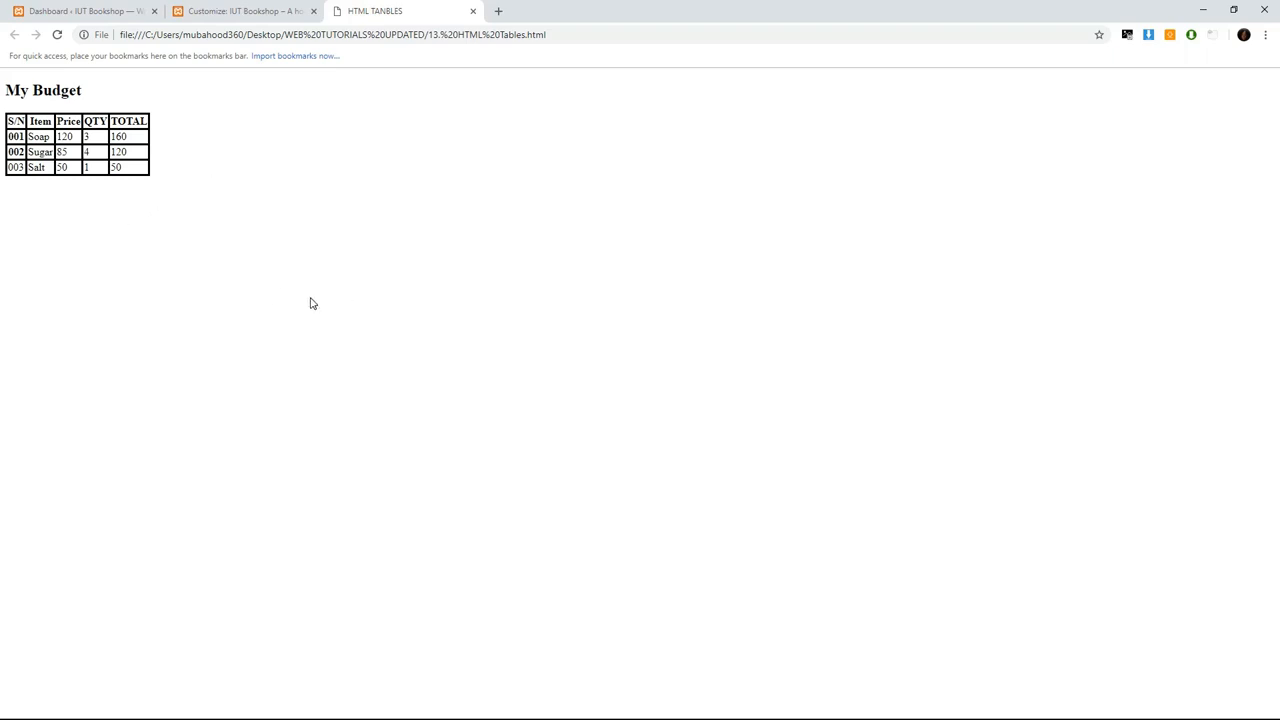
pyautogui.moveTo(468, 254)
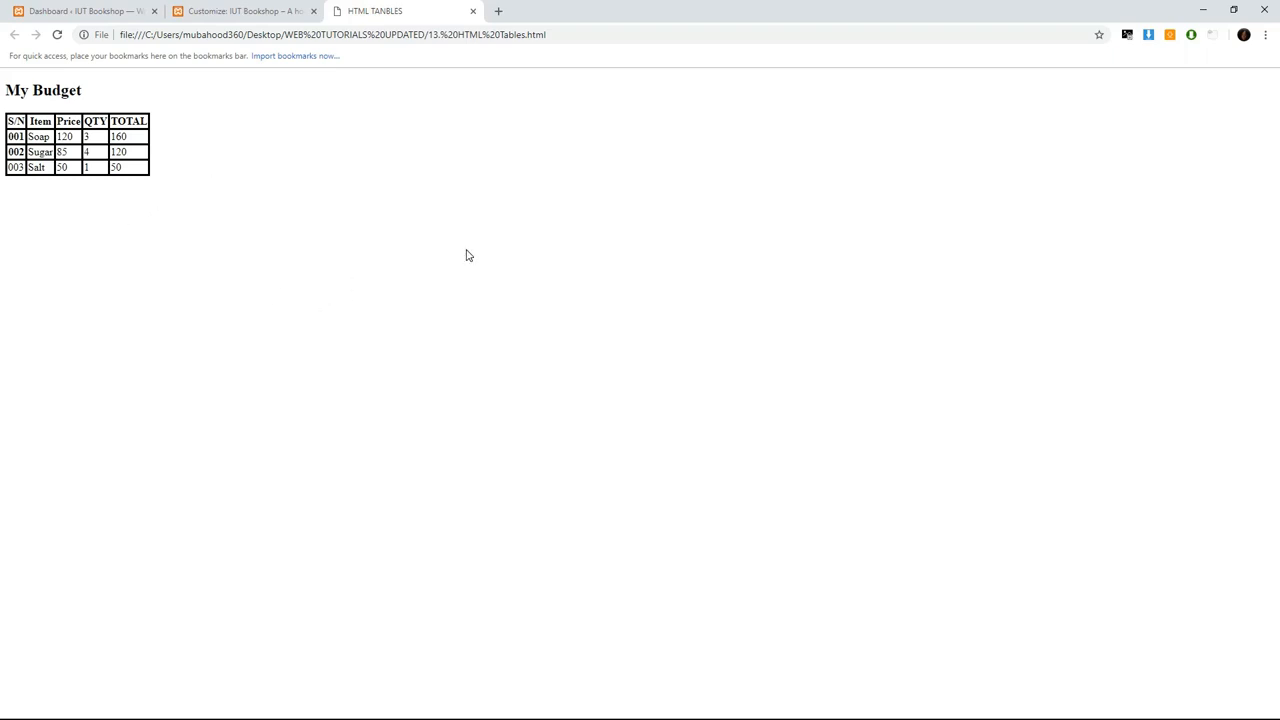